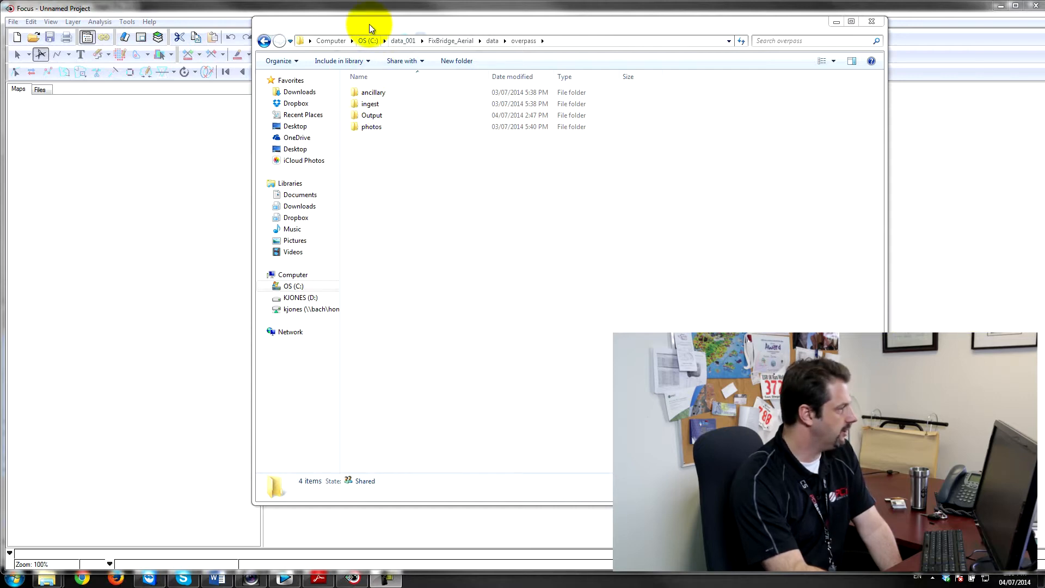
- Open the overpass photos folder and let the aerial TIFF thumbnails load
double_click(373, 126)
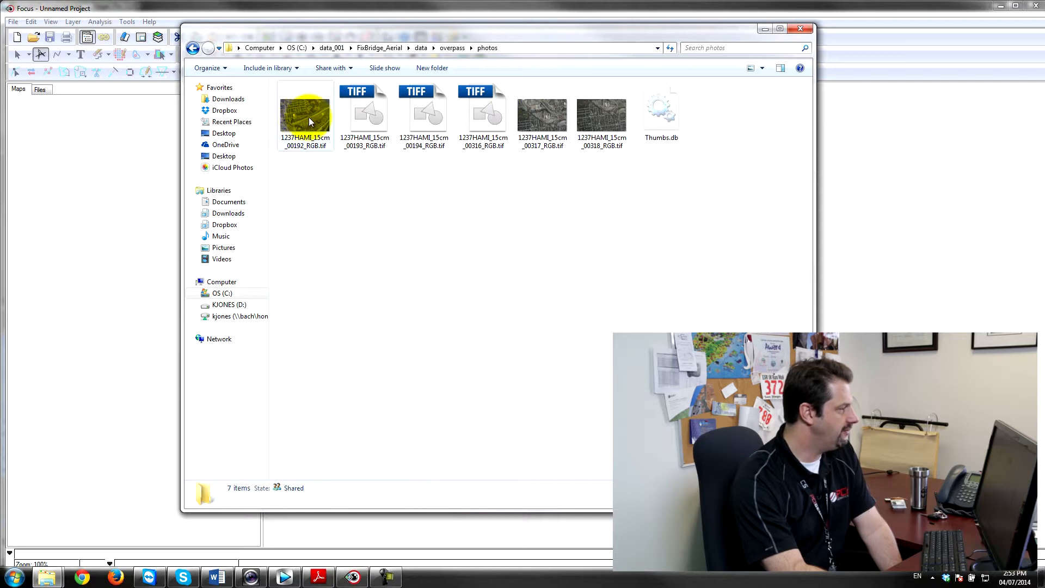
click(364, 109)
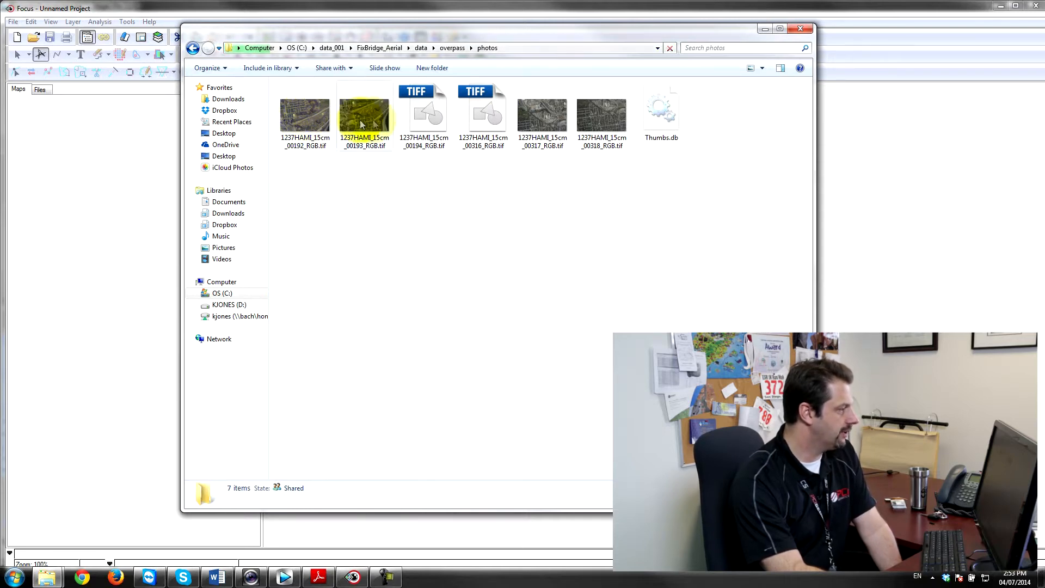
click(483, 111)
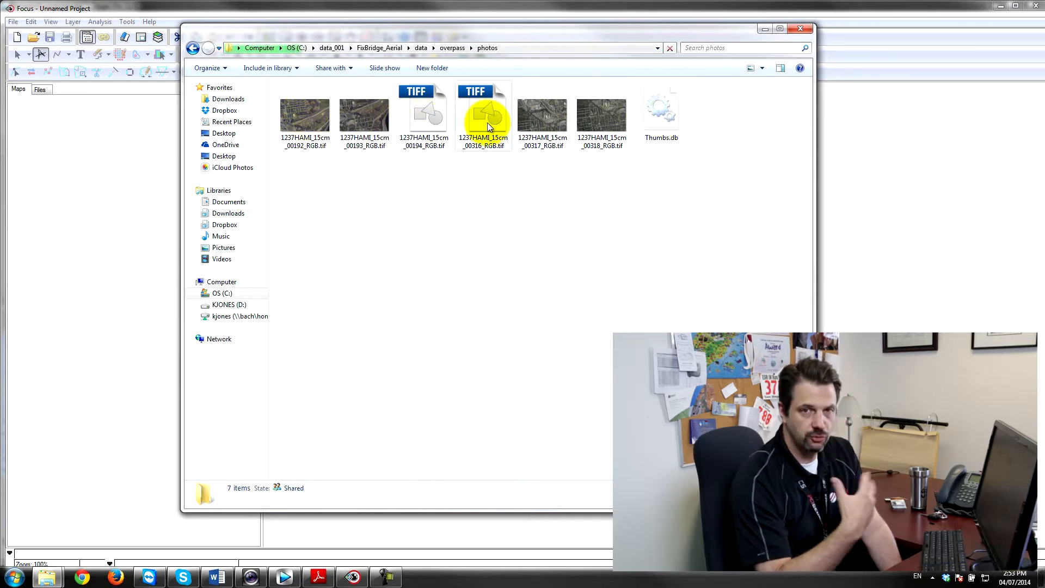
mouse_move(488, 127)
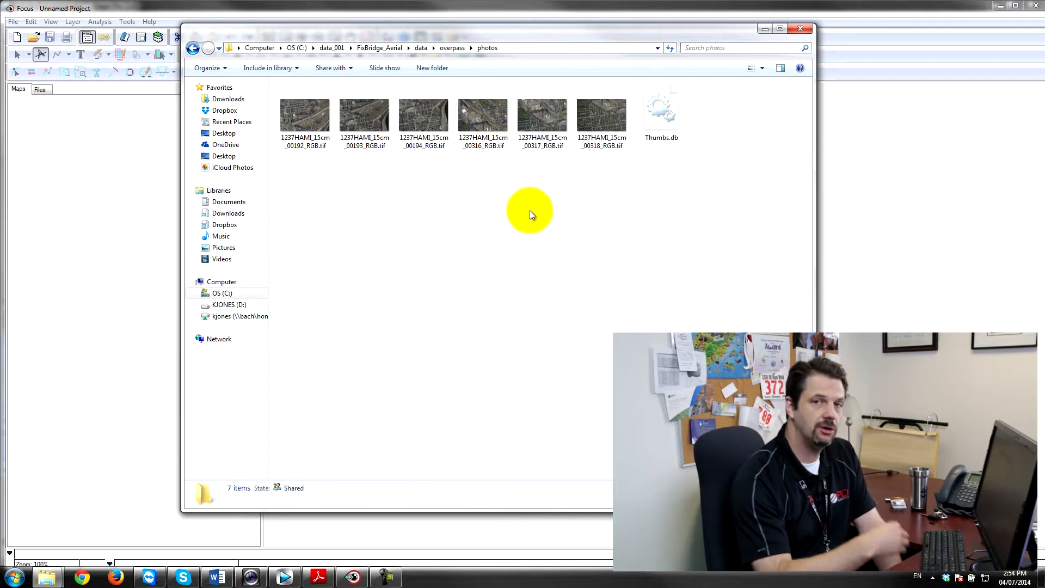
mouse_move(747, 150)
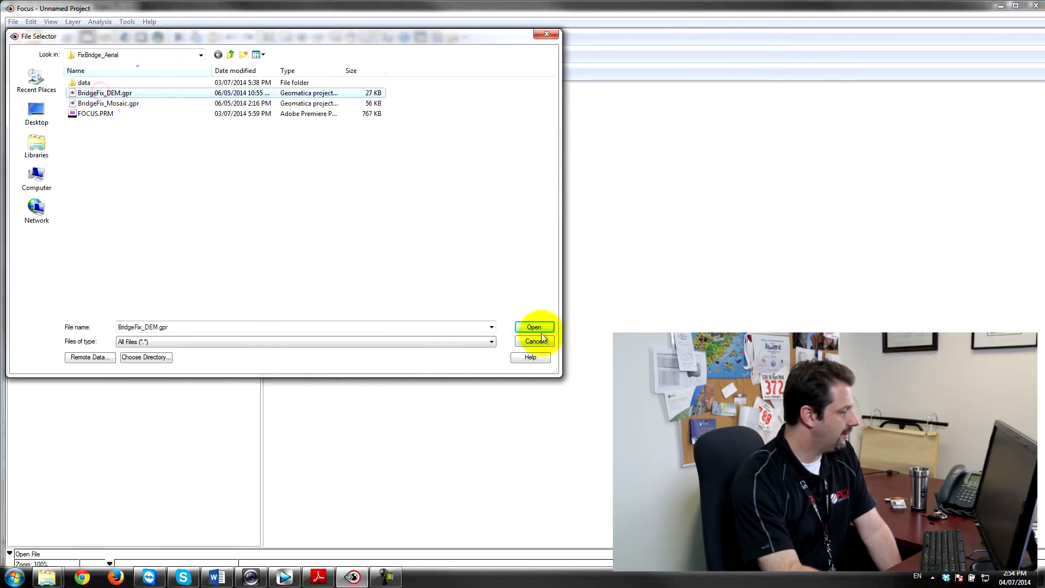
- Open BridgeFix_DEM.gpr and start DEM Editing on the overpass elevation model from the Layer menu
click(534, 327)
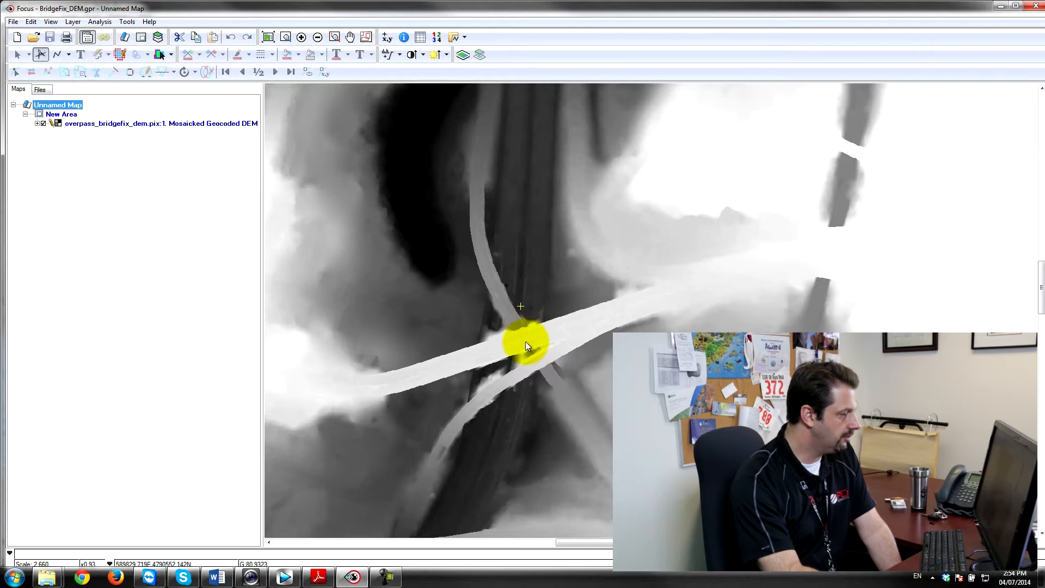
click(74, 38)
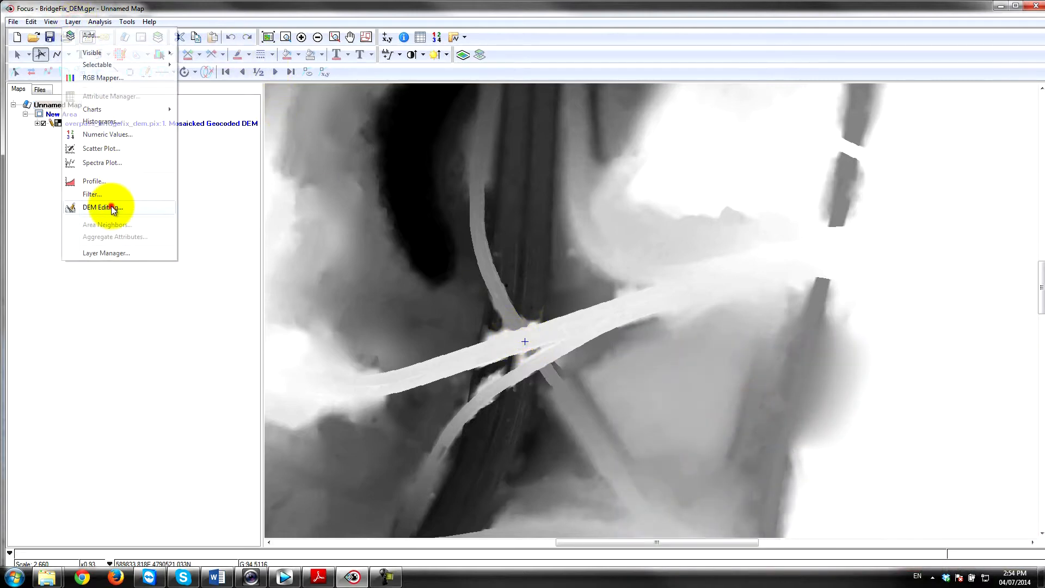
click(102, 207)
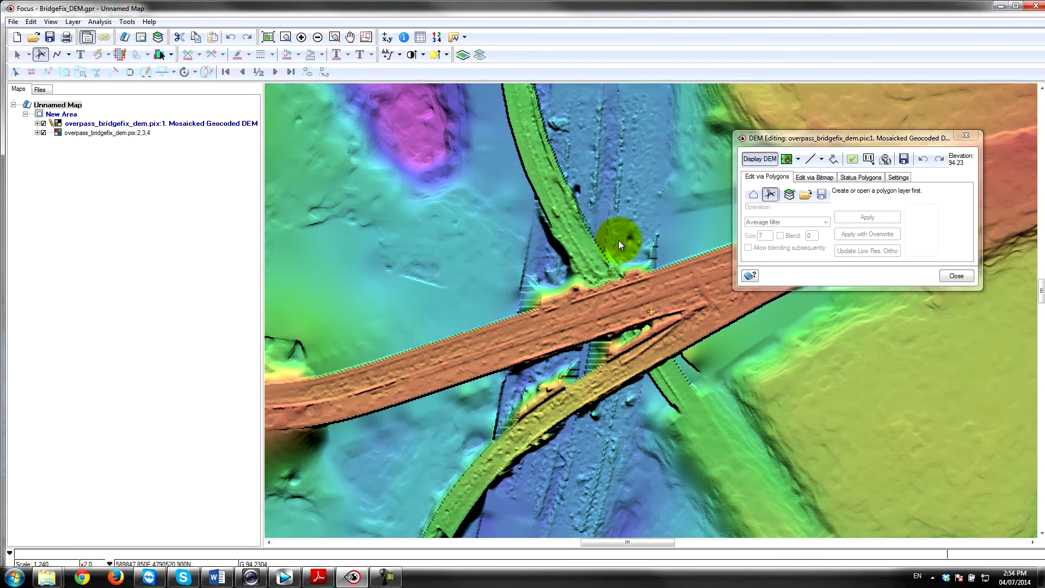
click(760, 159)
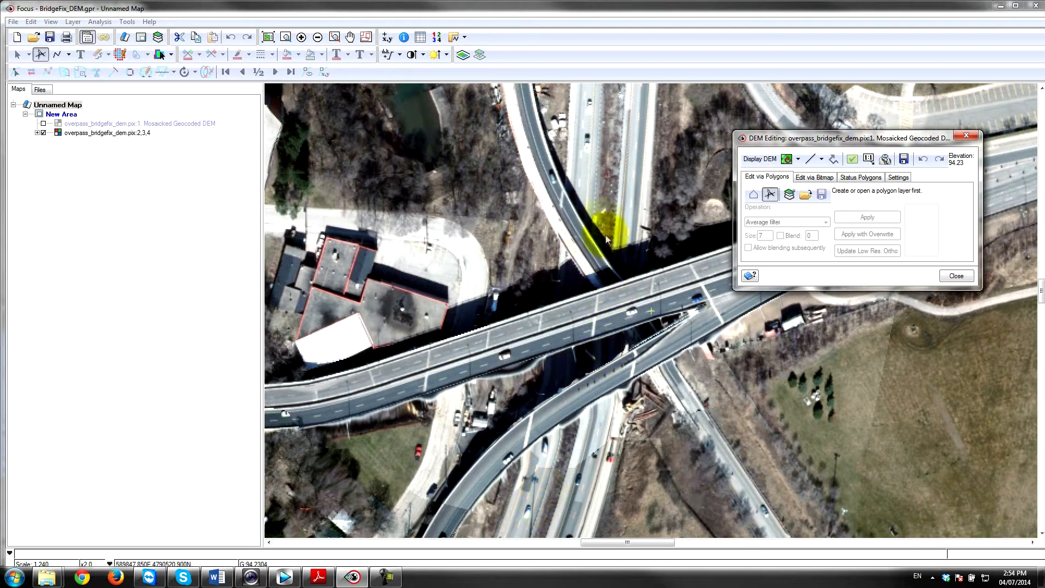
mouse_move(648, 160)
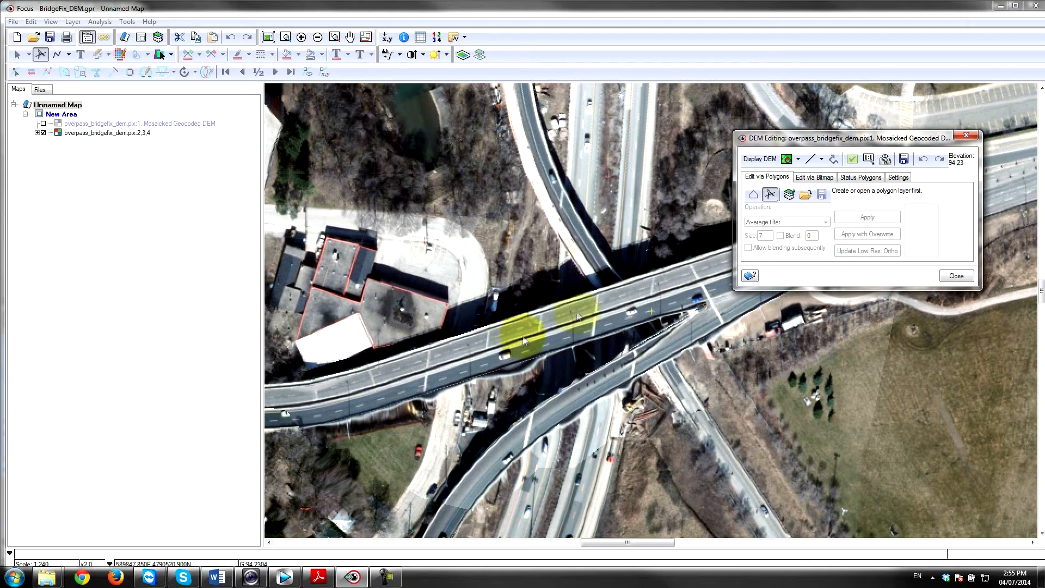
click(760, 159)
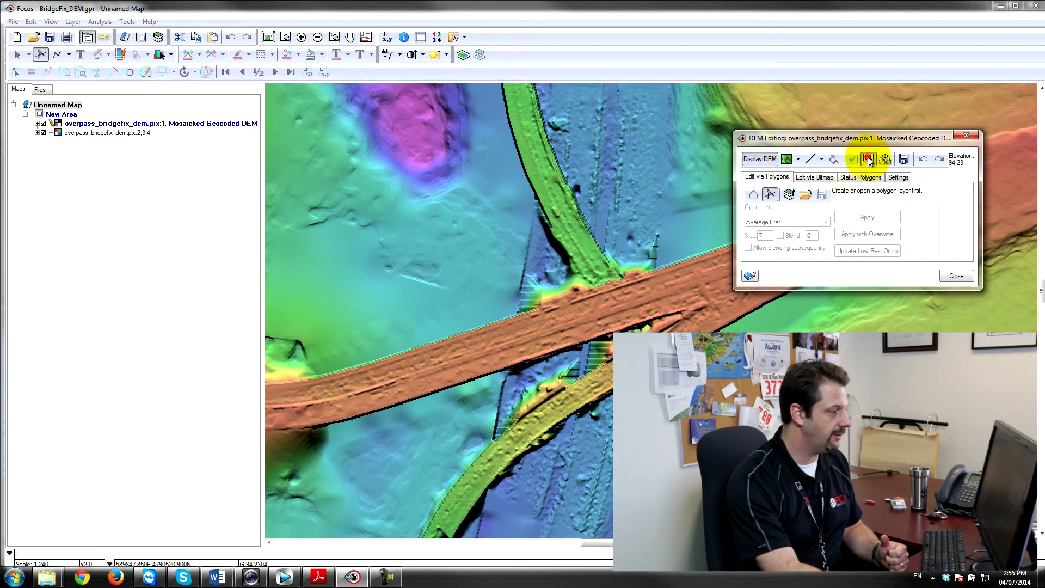
click(869, 159)
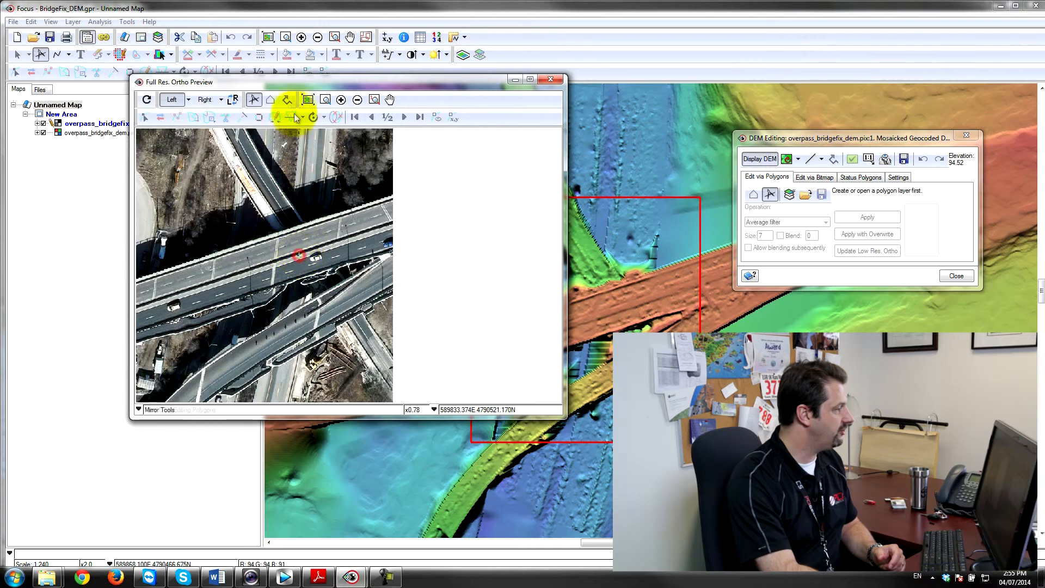
drag(176, 82, 147, 118)
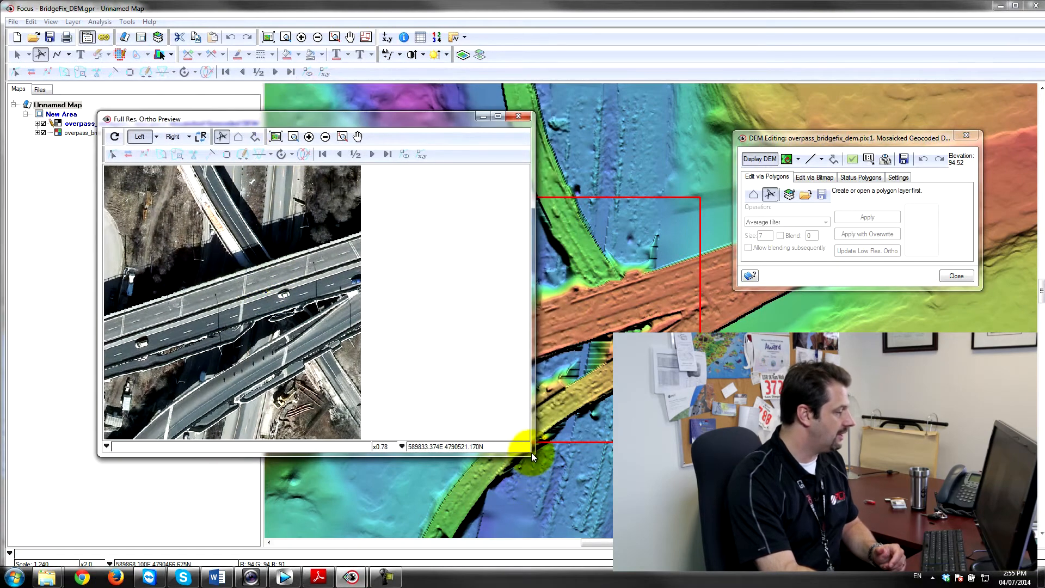
drag(531, 457, 399, 486)
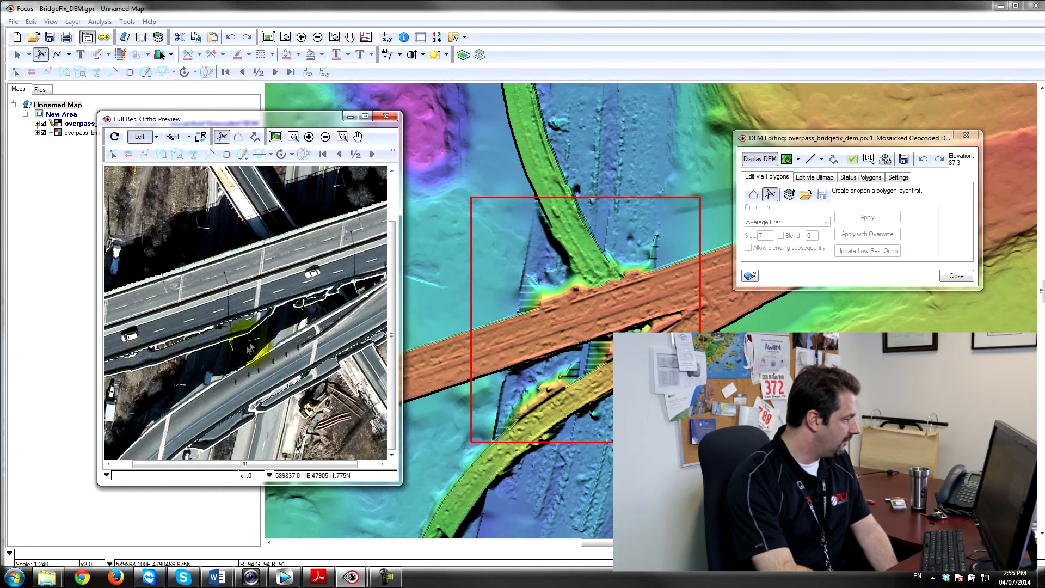
click(201, 136)
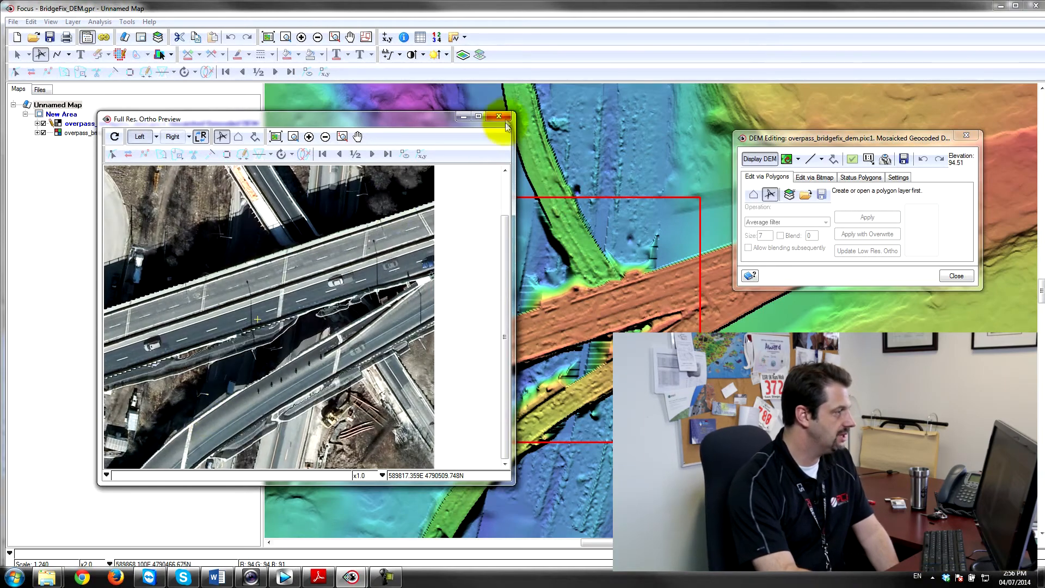
click(499, 117)
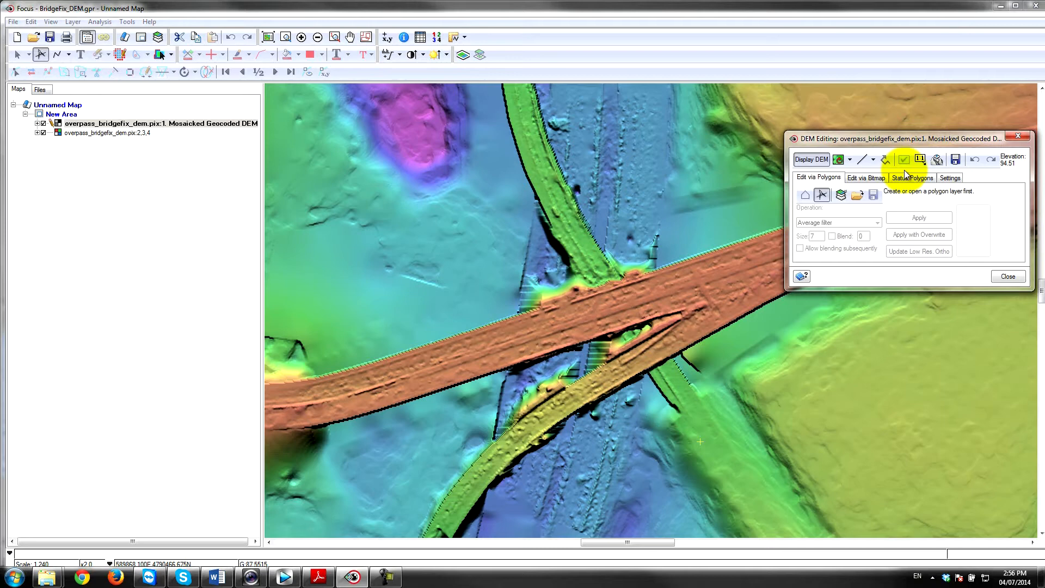
- Load the Vector Bridge Fixing polygons from bridgefix_dem_vec.pix as the editing layer
click(858, 195)
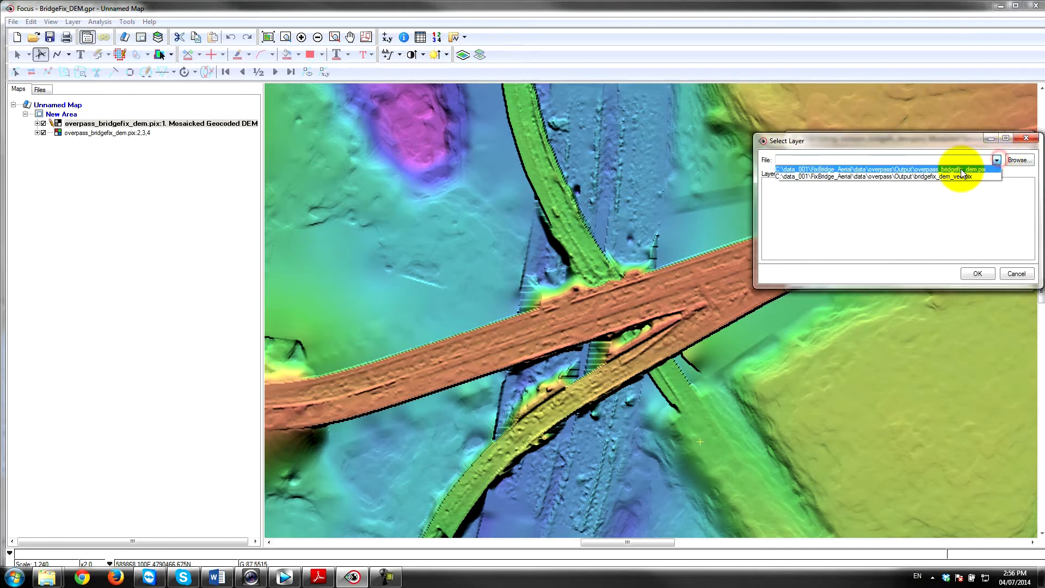
click(889, 179)
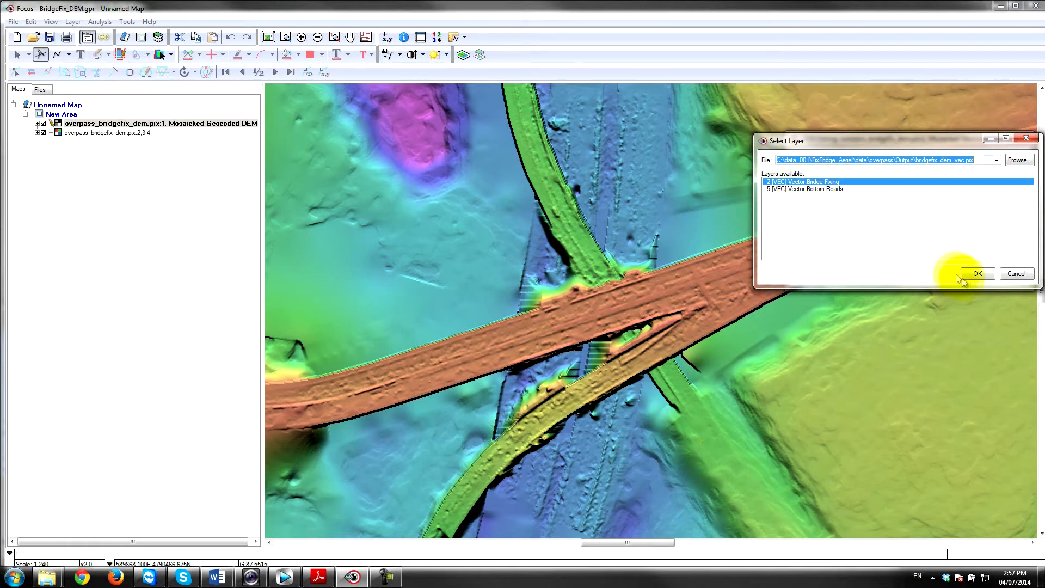
click(977, 273)
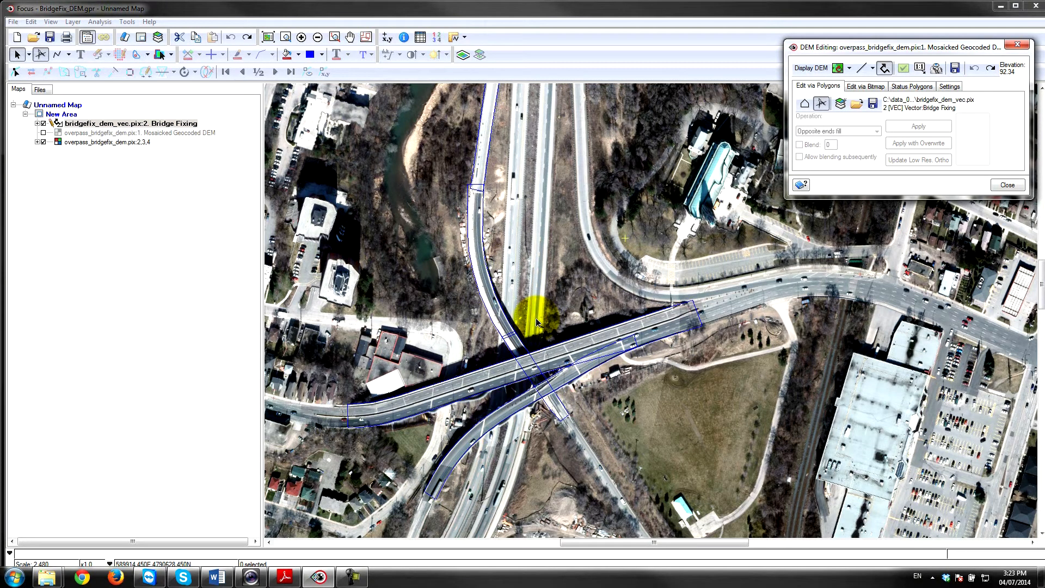
- Show the DEM under the polygons and choose Road average filter for the deck and lower ramp polygons
click(810, 67)
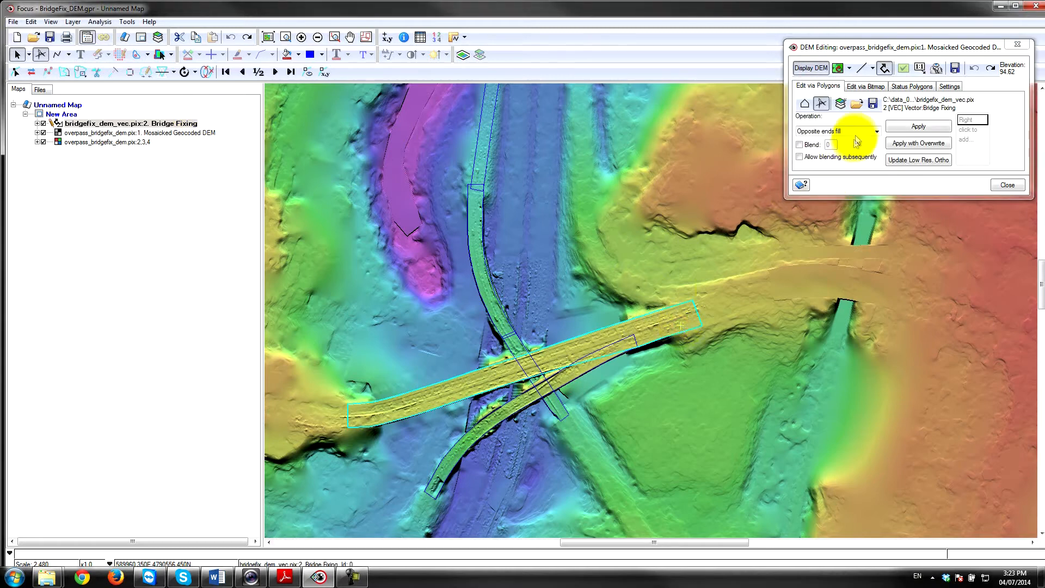
click(876, 130)
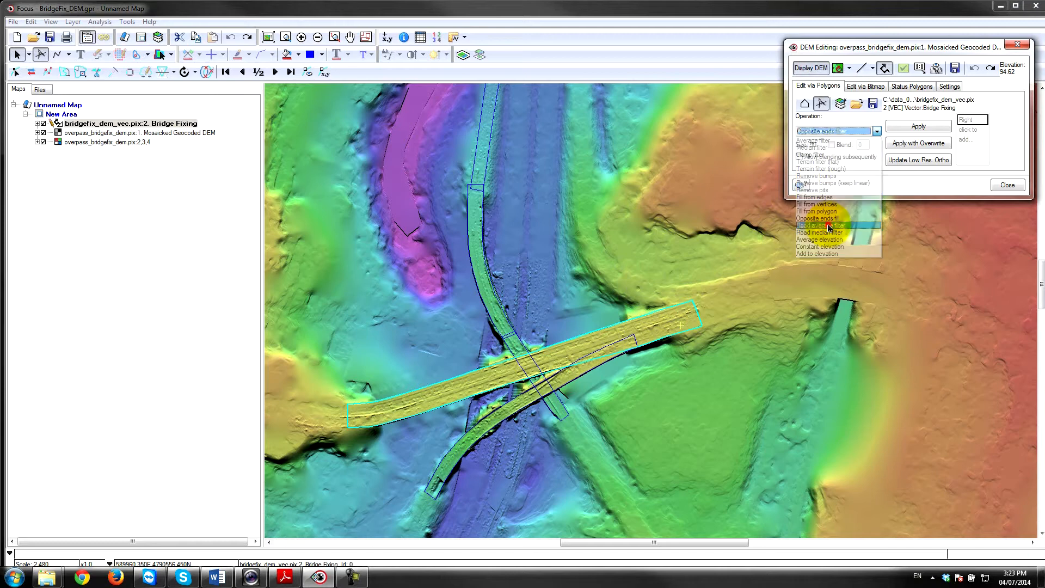
click(826, 225)
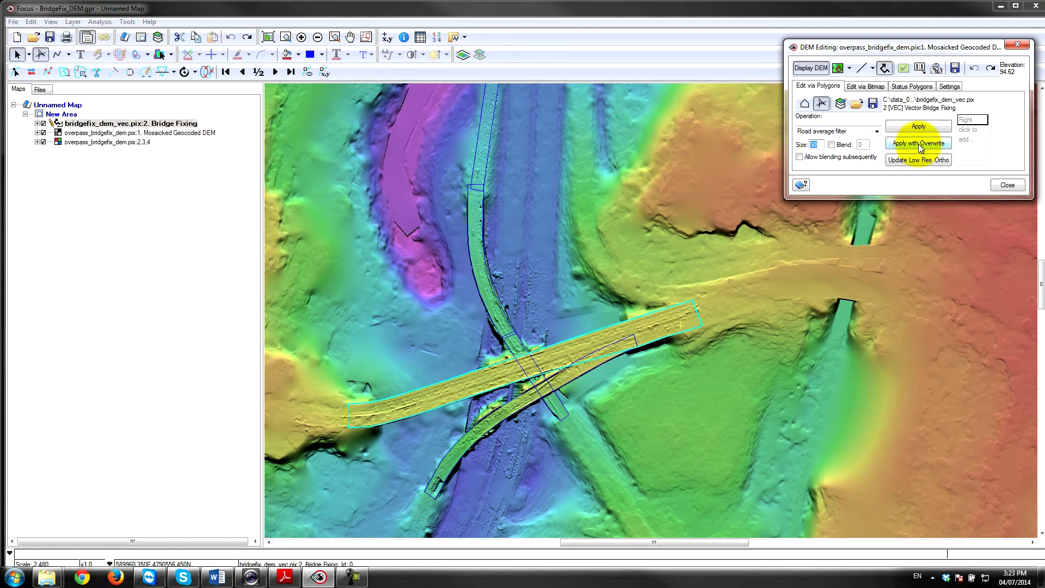
click(919, 143)
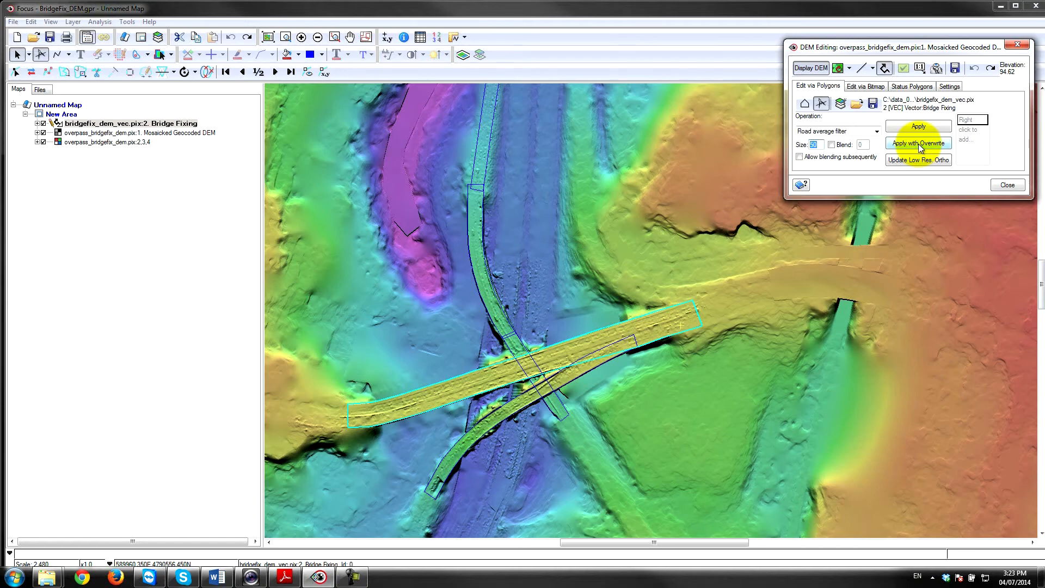
click(919, 144)
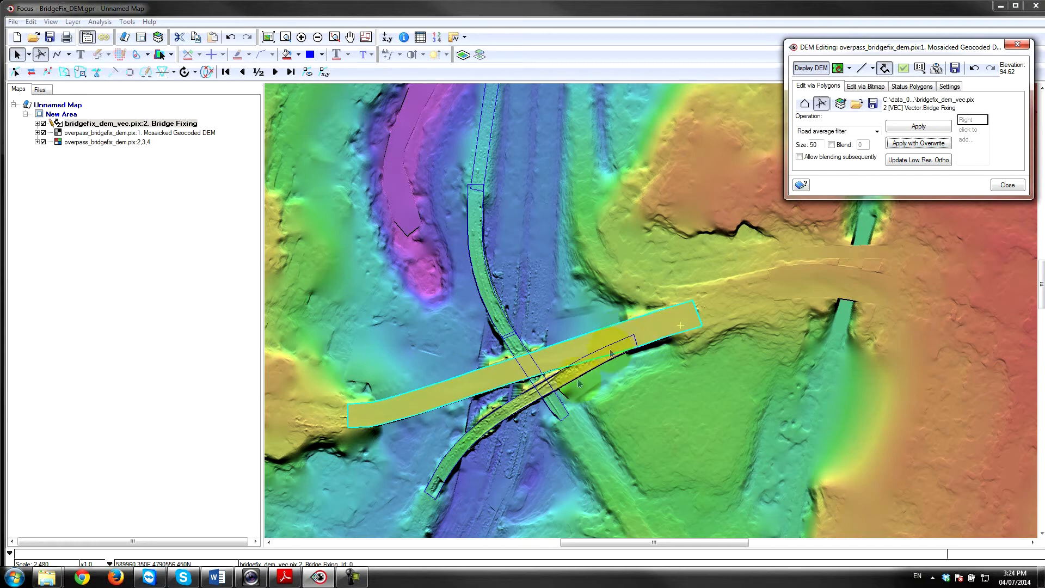
click(920, 126)
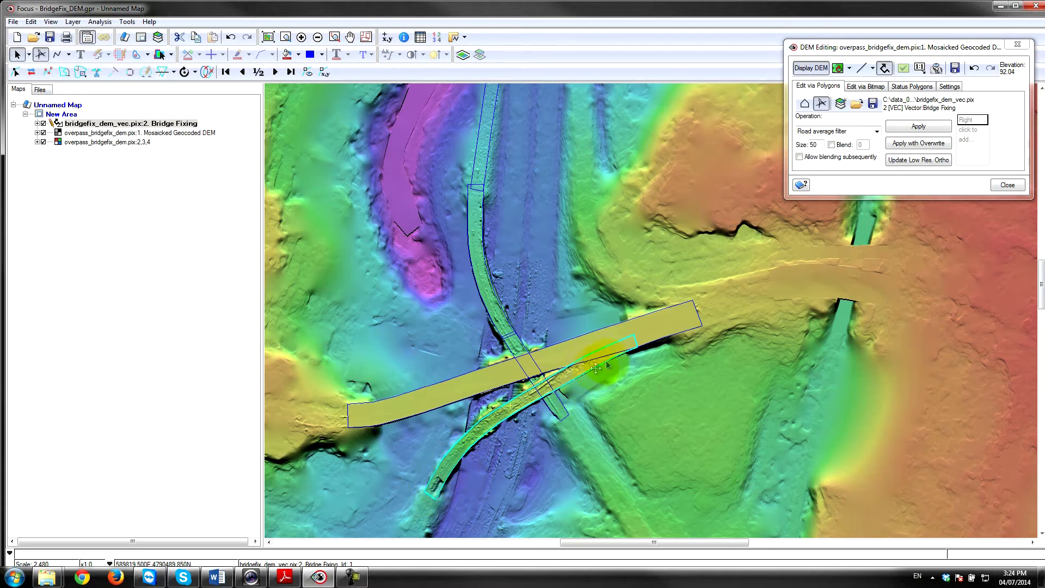
click(919, 126)
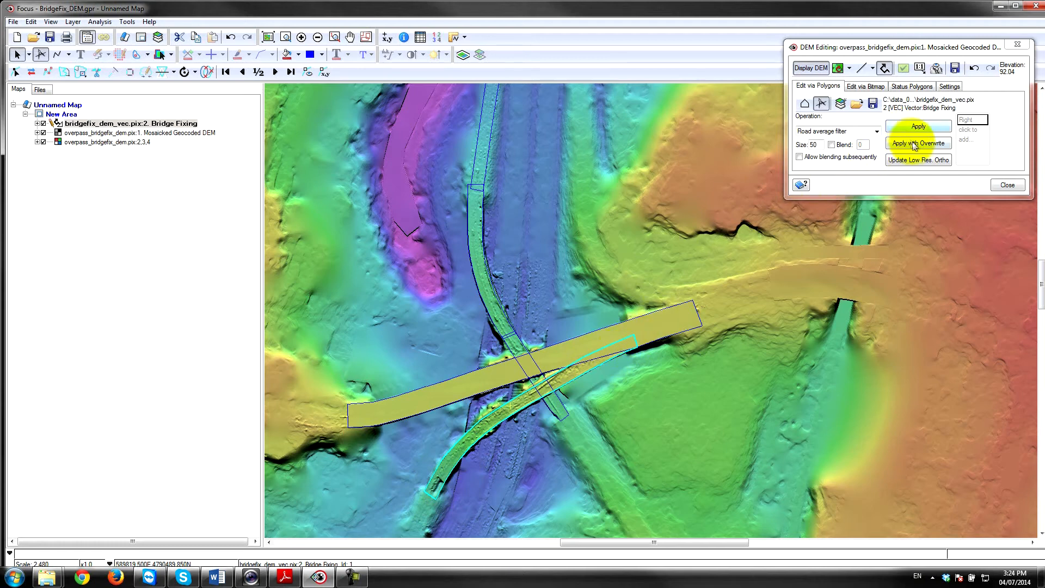
- Apply the road average filter with Overwrite to the lower, northern and middle ramp sections
click(918, 144)
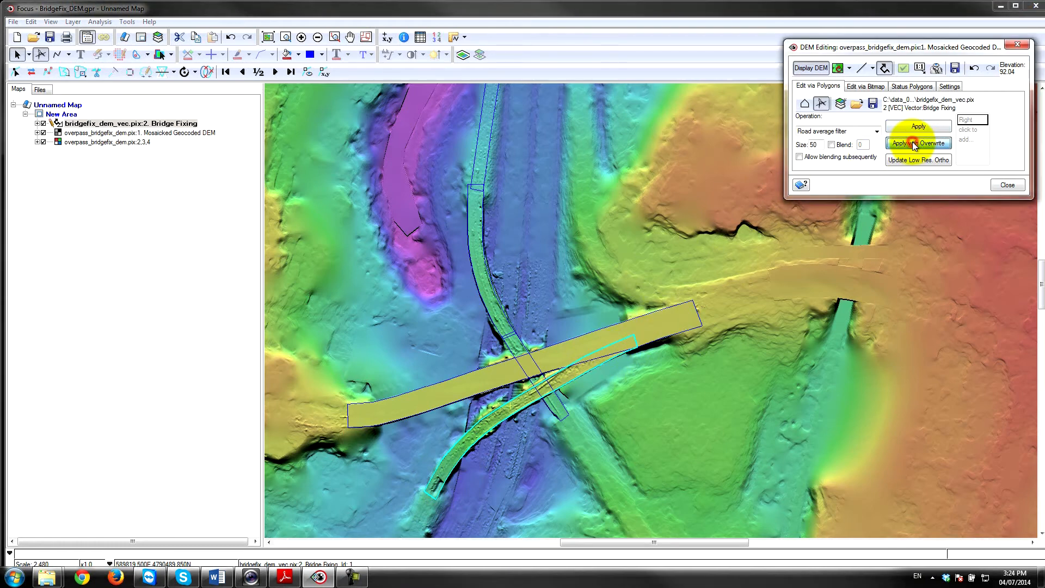
click(919, 144)
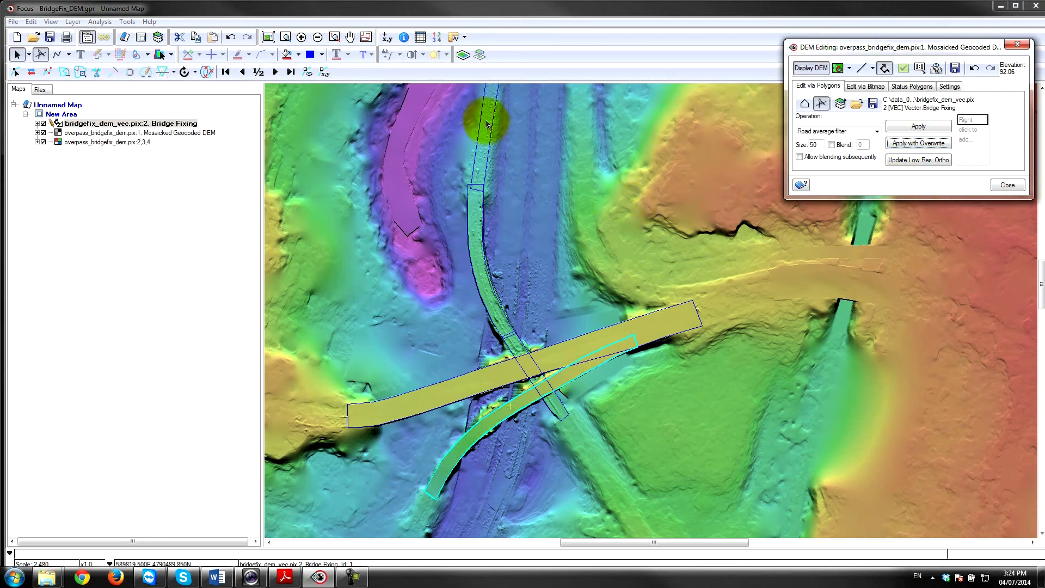
click(919, 144)
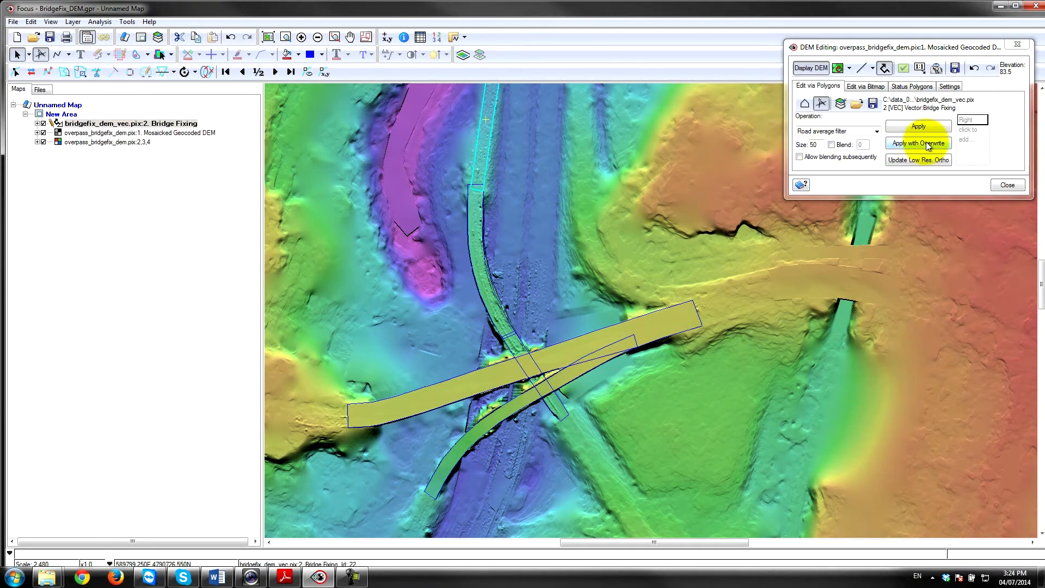
click(919, 144)
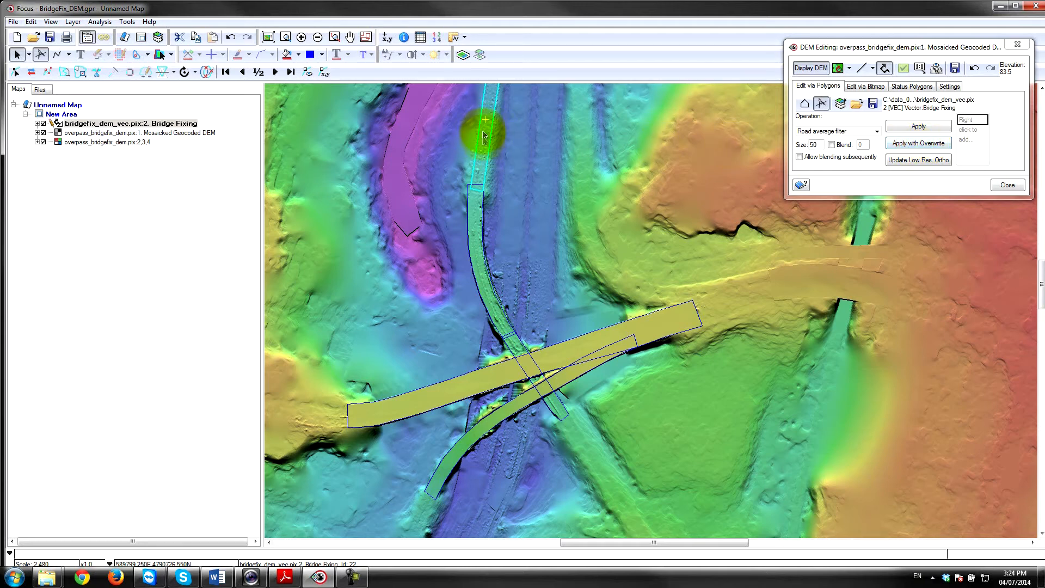
click(920, 143)
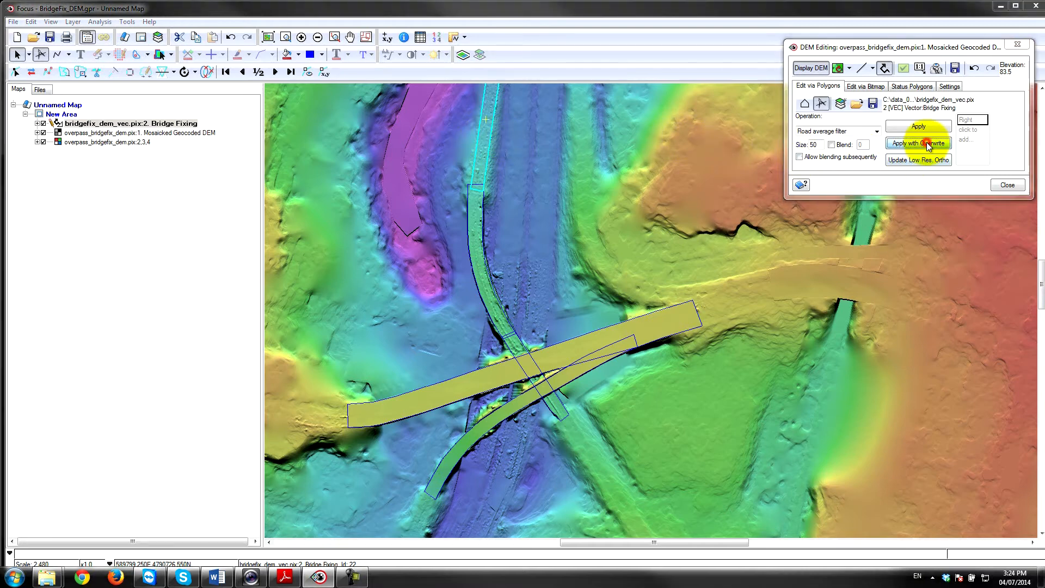
click(919, 142)
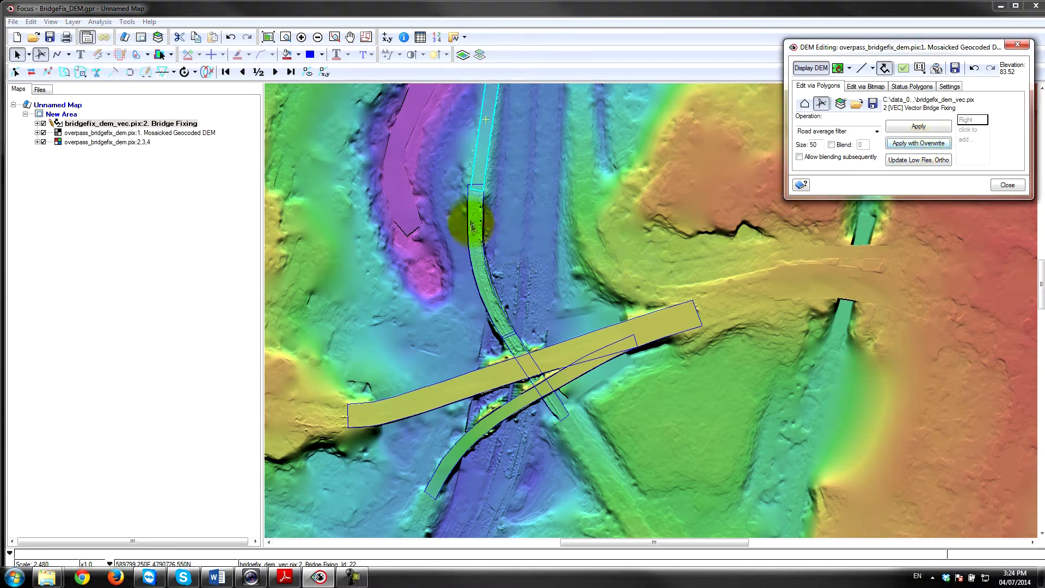
click(919, 143)
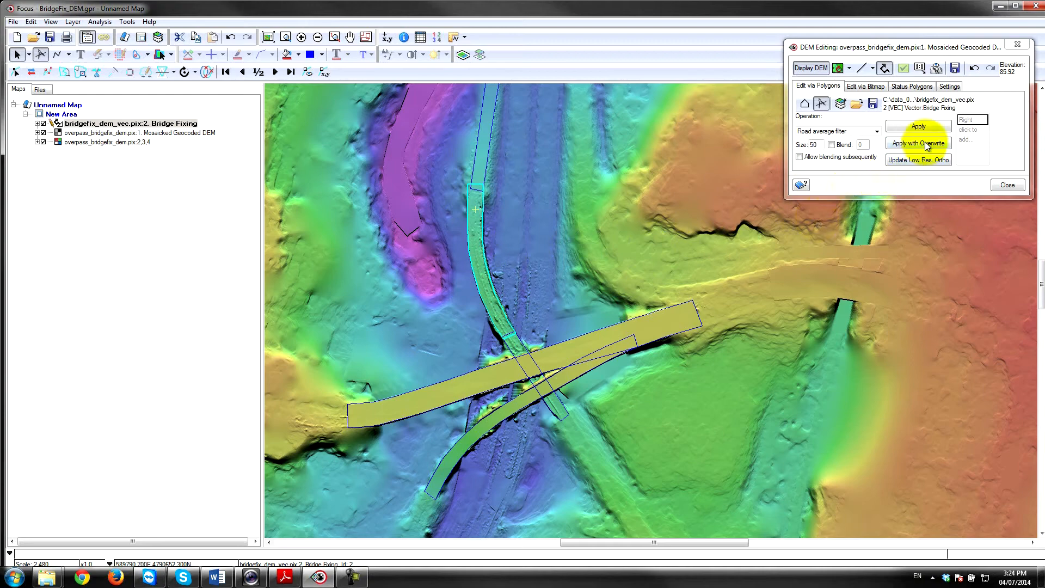
click(920, 144)
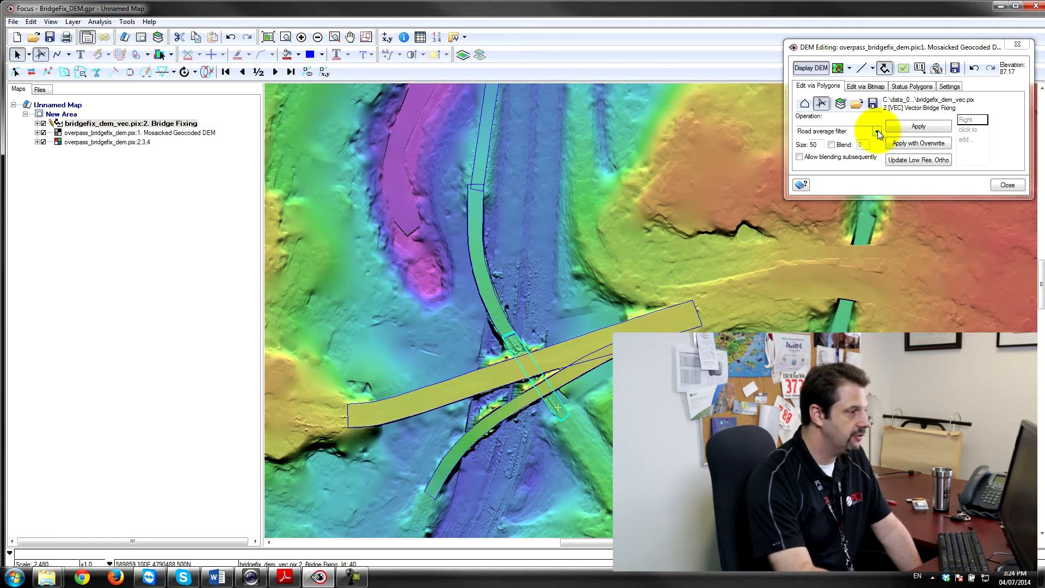
- Switch to Opposite ends fill and fill the small polygon beneath the overpass deck
click(876, 131)
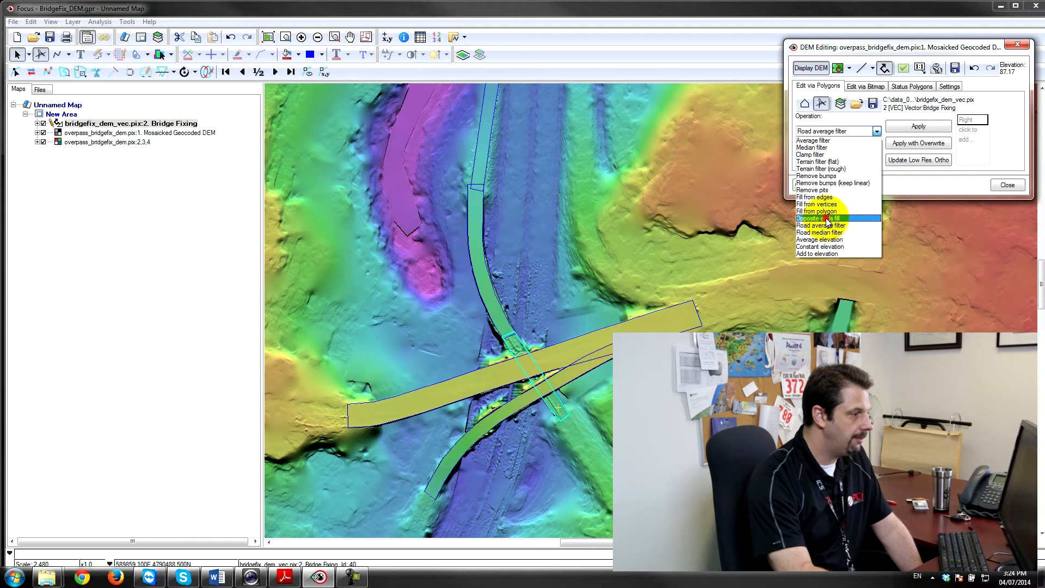
click(820, 218)
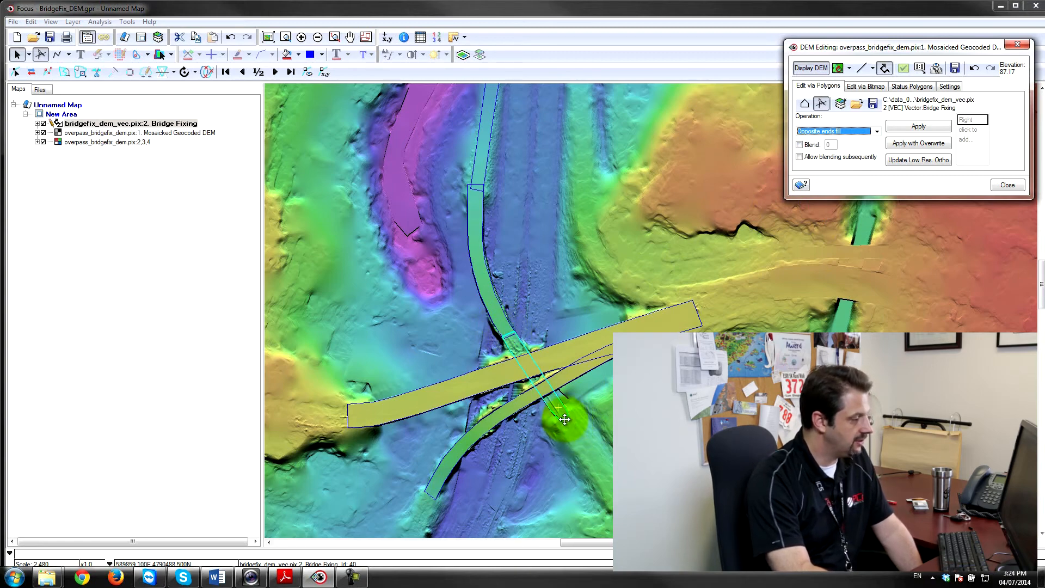
click(919, 126)
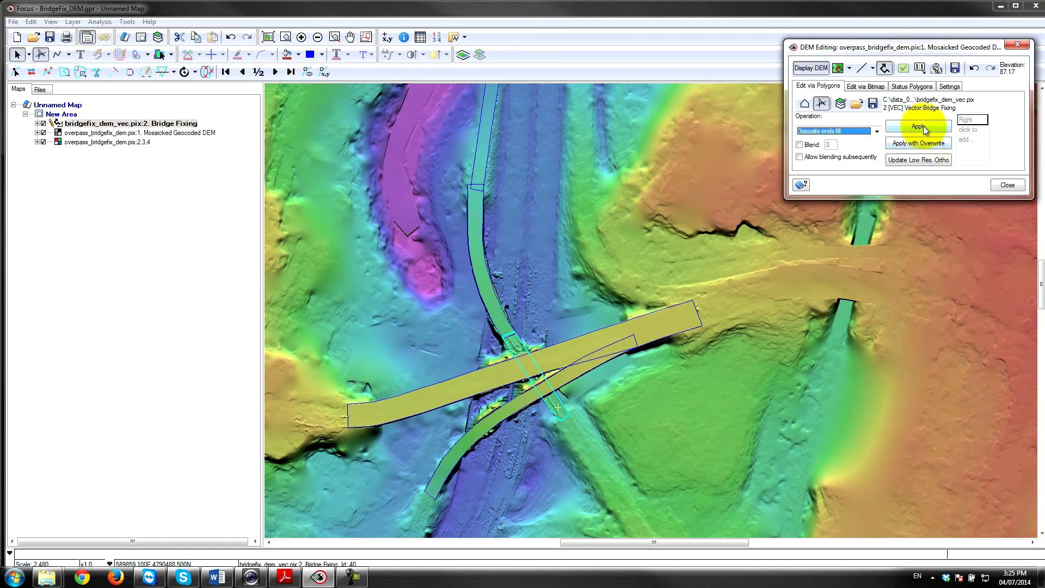
click(919, 126)
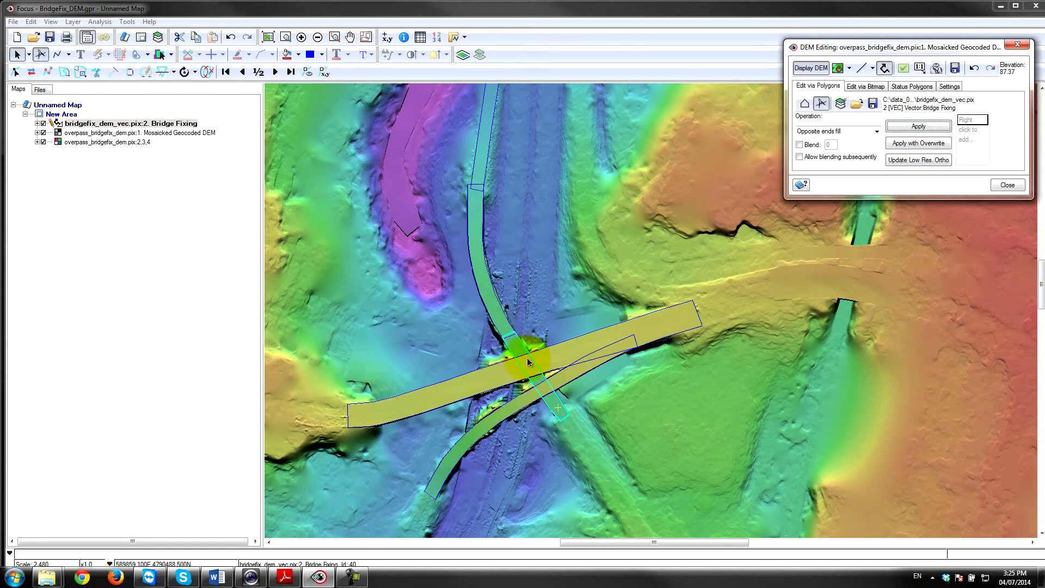
- Select 5 [VEC] Vector Bottom Roads as the editing polygon layer
click(858, 104)
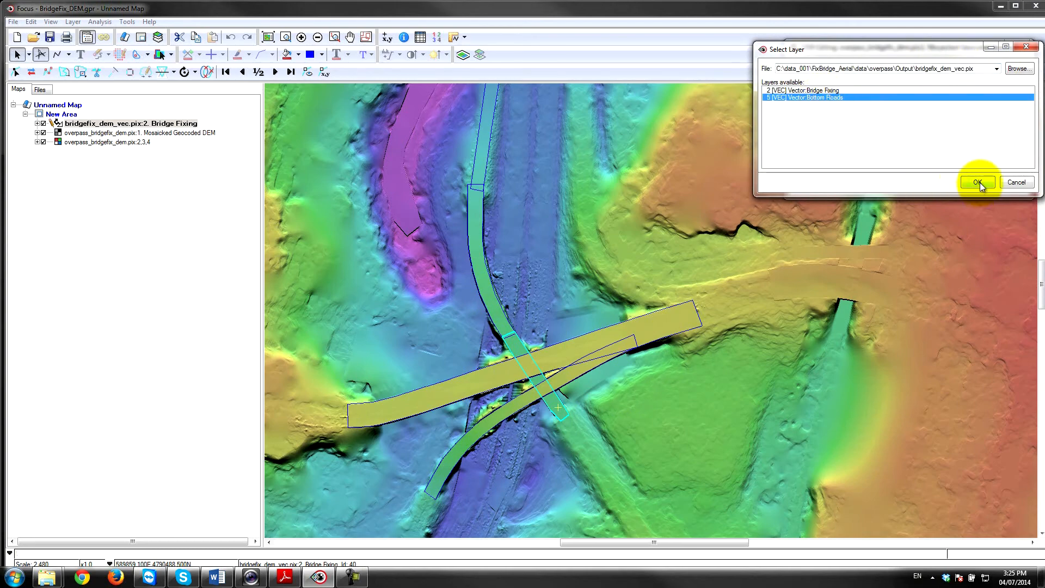
click(978, 181)
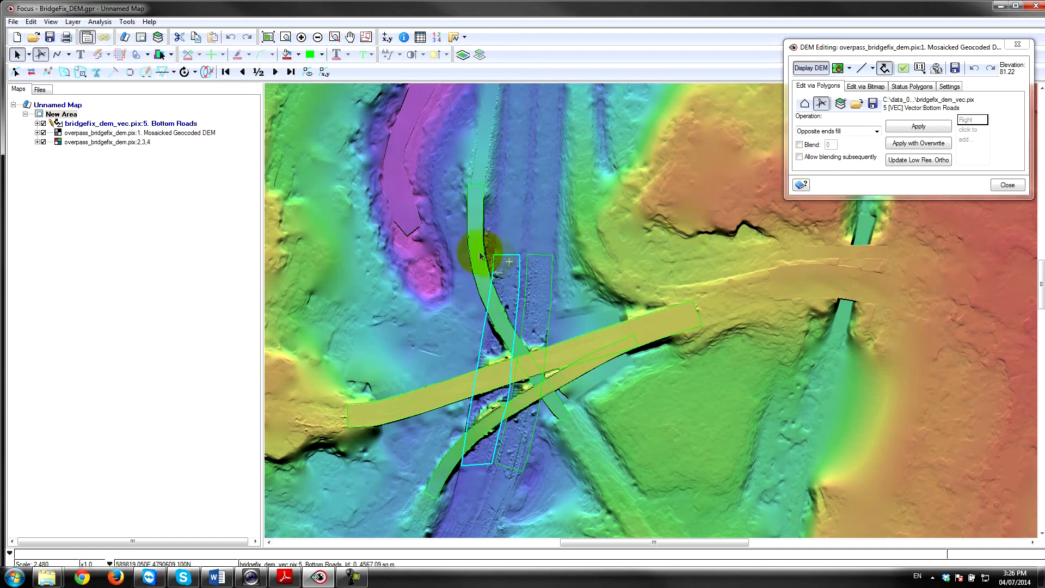
mouse_move(473, 500)
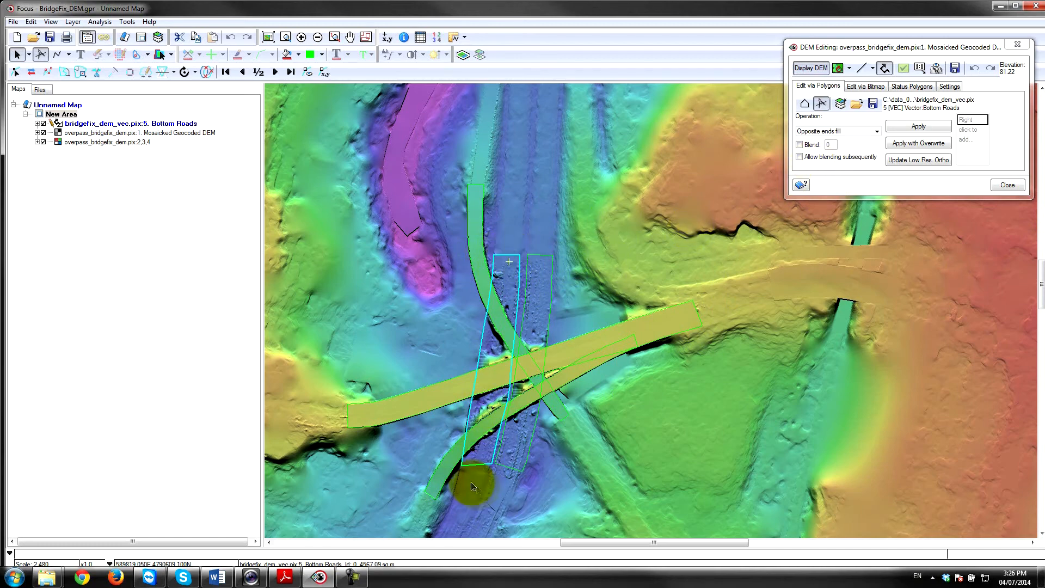
- Apply opposite-ends fill to the left and right bottom road polygons, then clear the selection
click(920, 143)
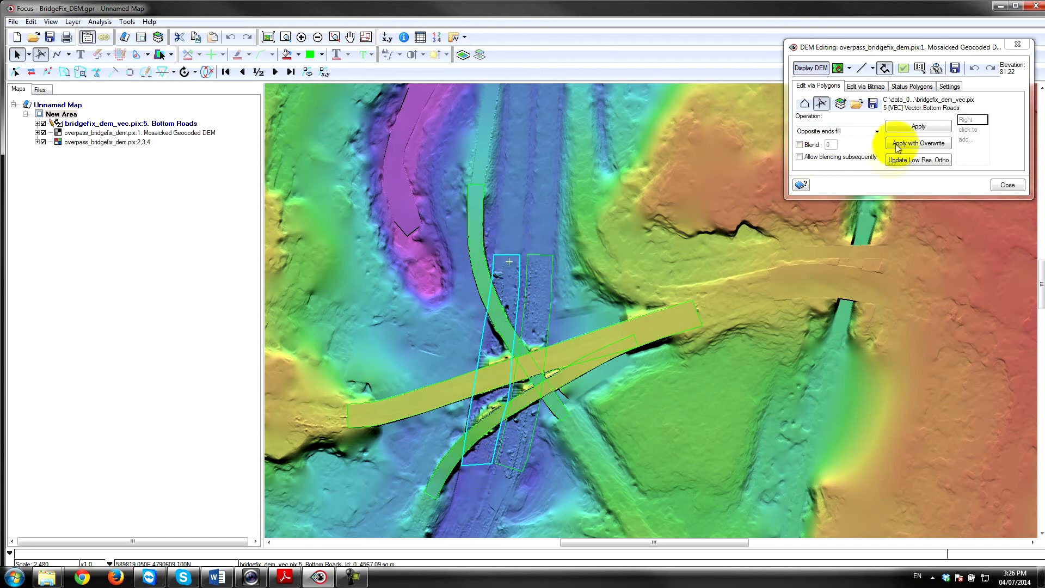
click(919, 126)
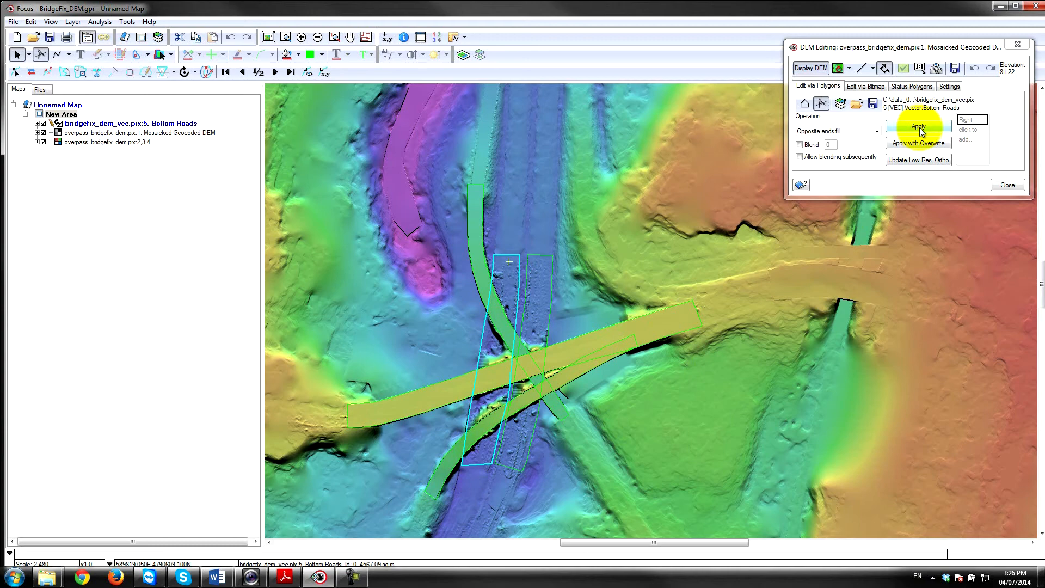
click(919, 126)
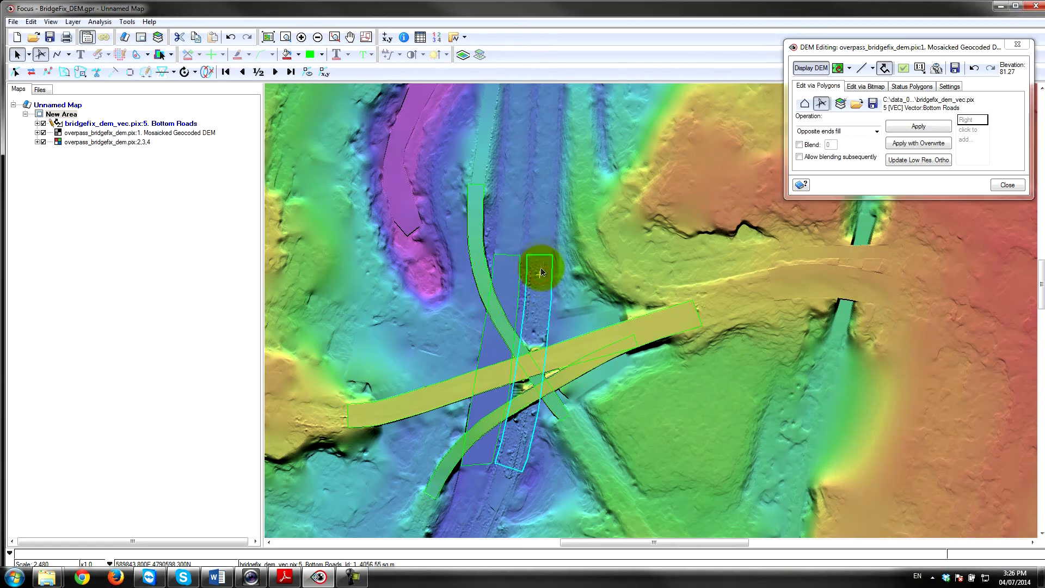
click(919, 126)
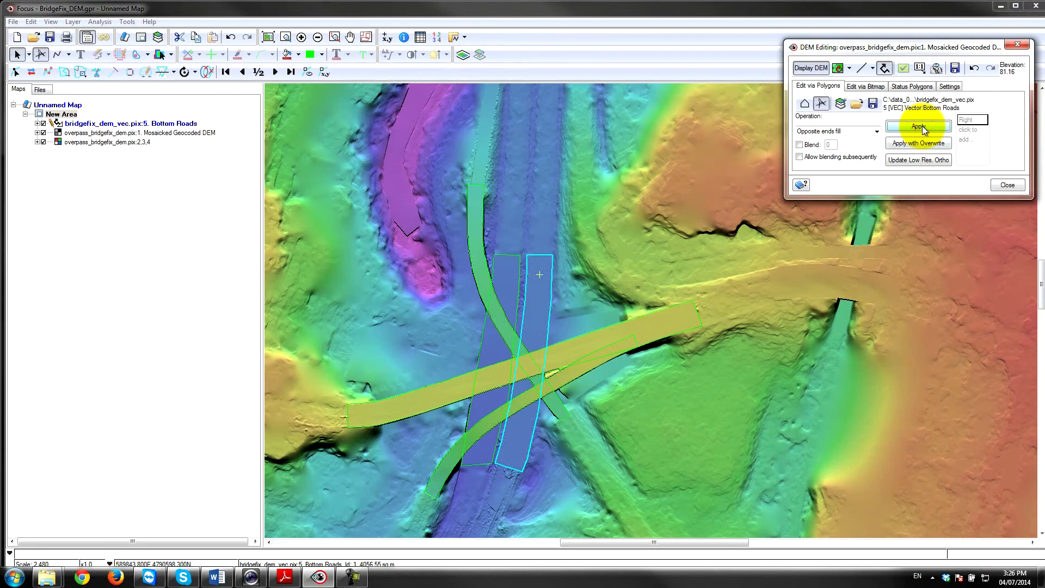
click(919, 126)
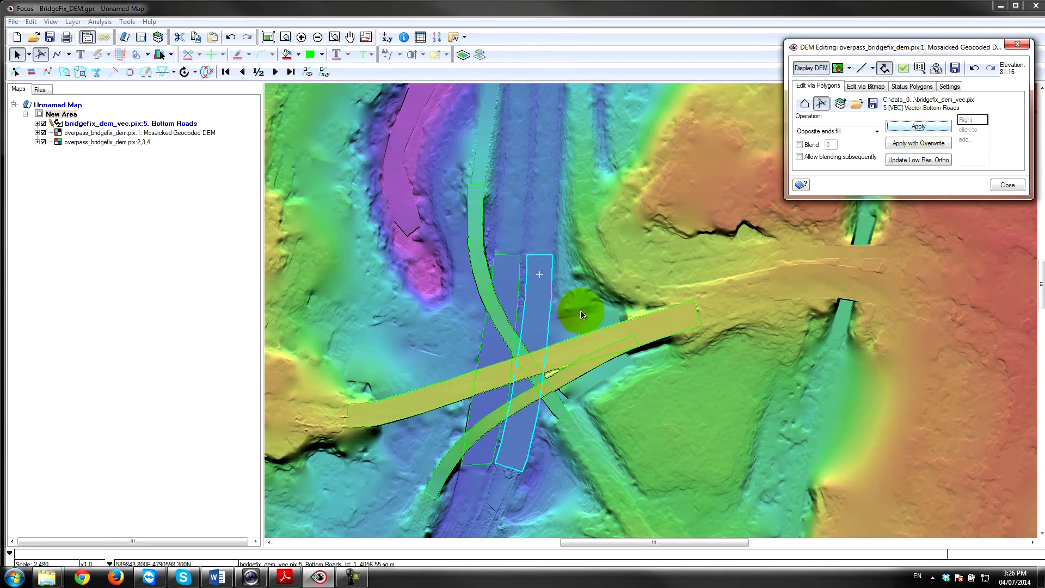
click(920, 126)
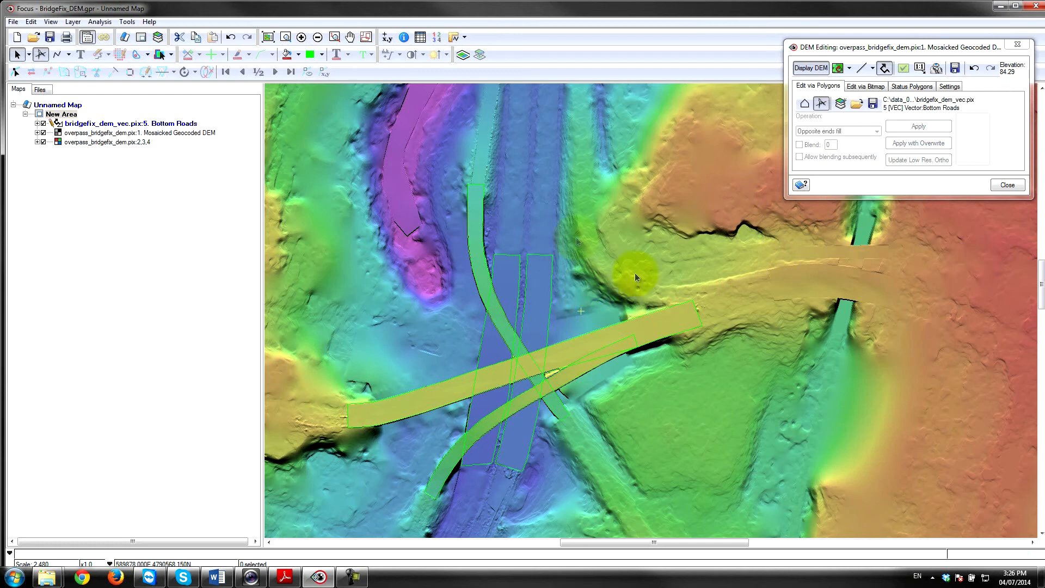
mouse_move(813, 231)
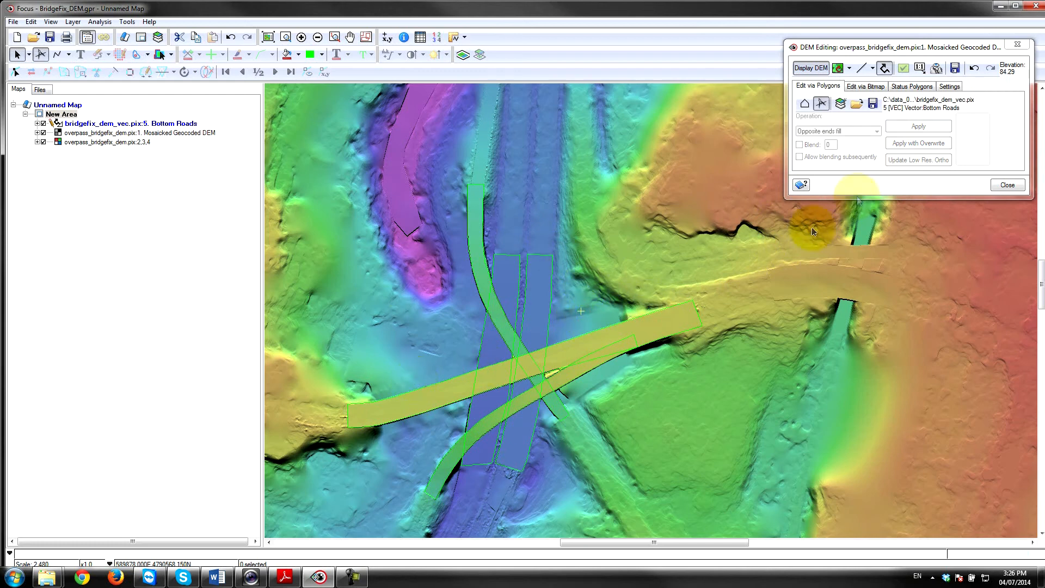
click(918, 67)
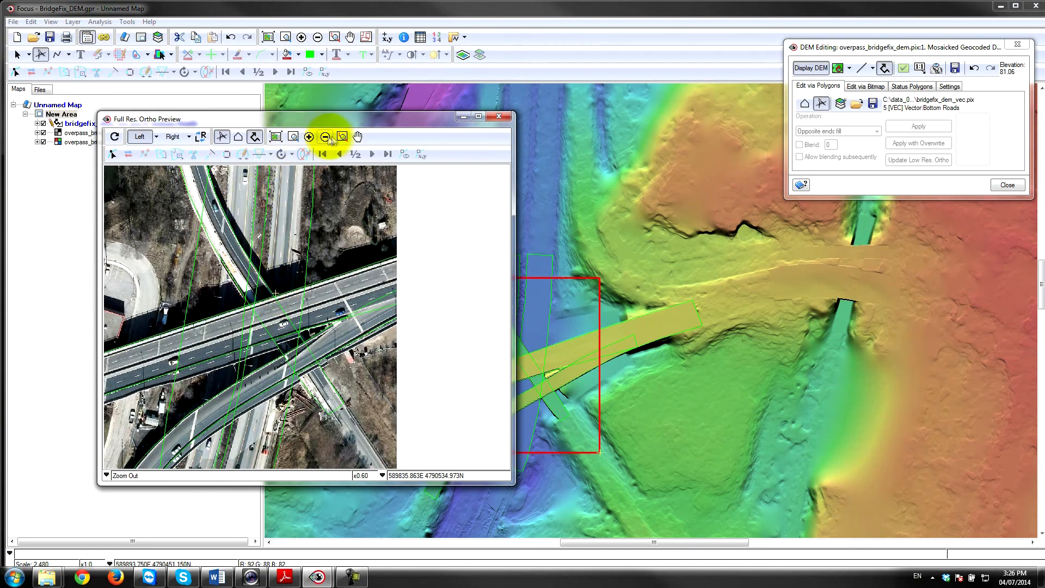
- Zoom the ortho preview to 1:1 over the overpass ramps to check the flattened roads
click(309, 137)
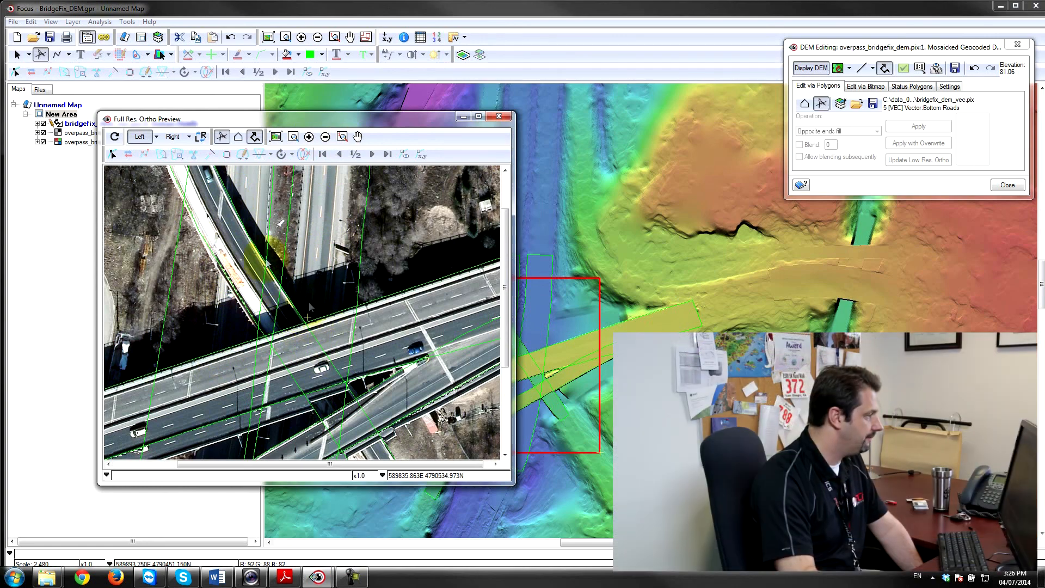
click(202, 137)
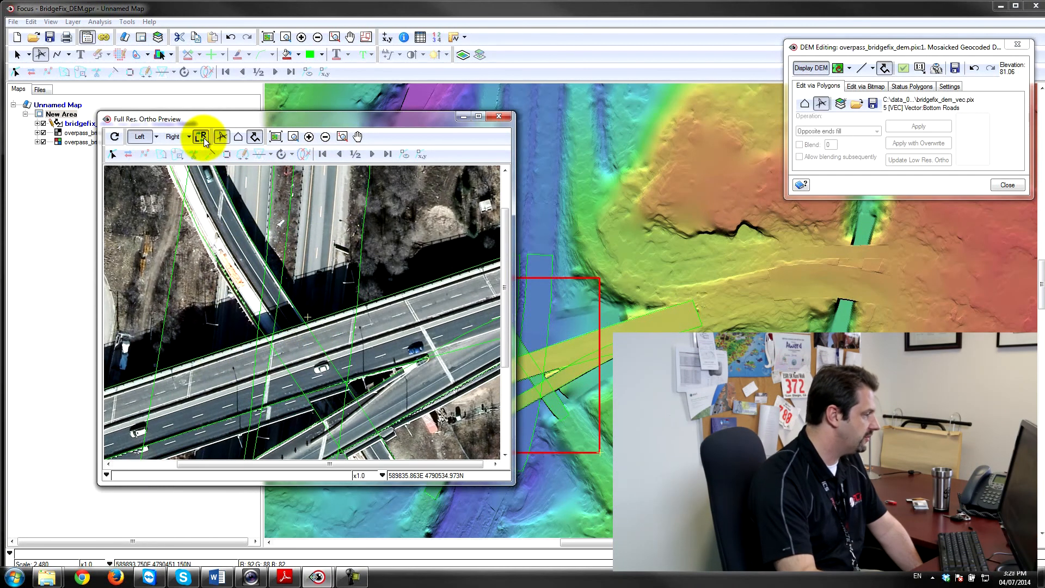